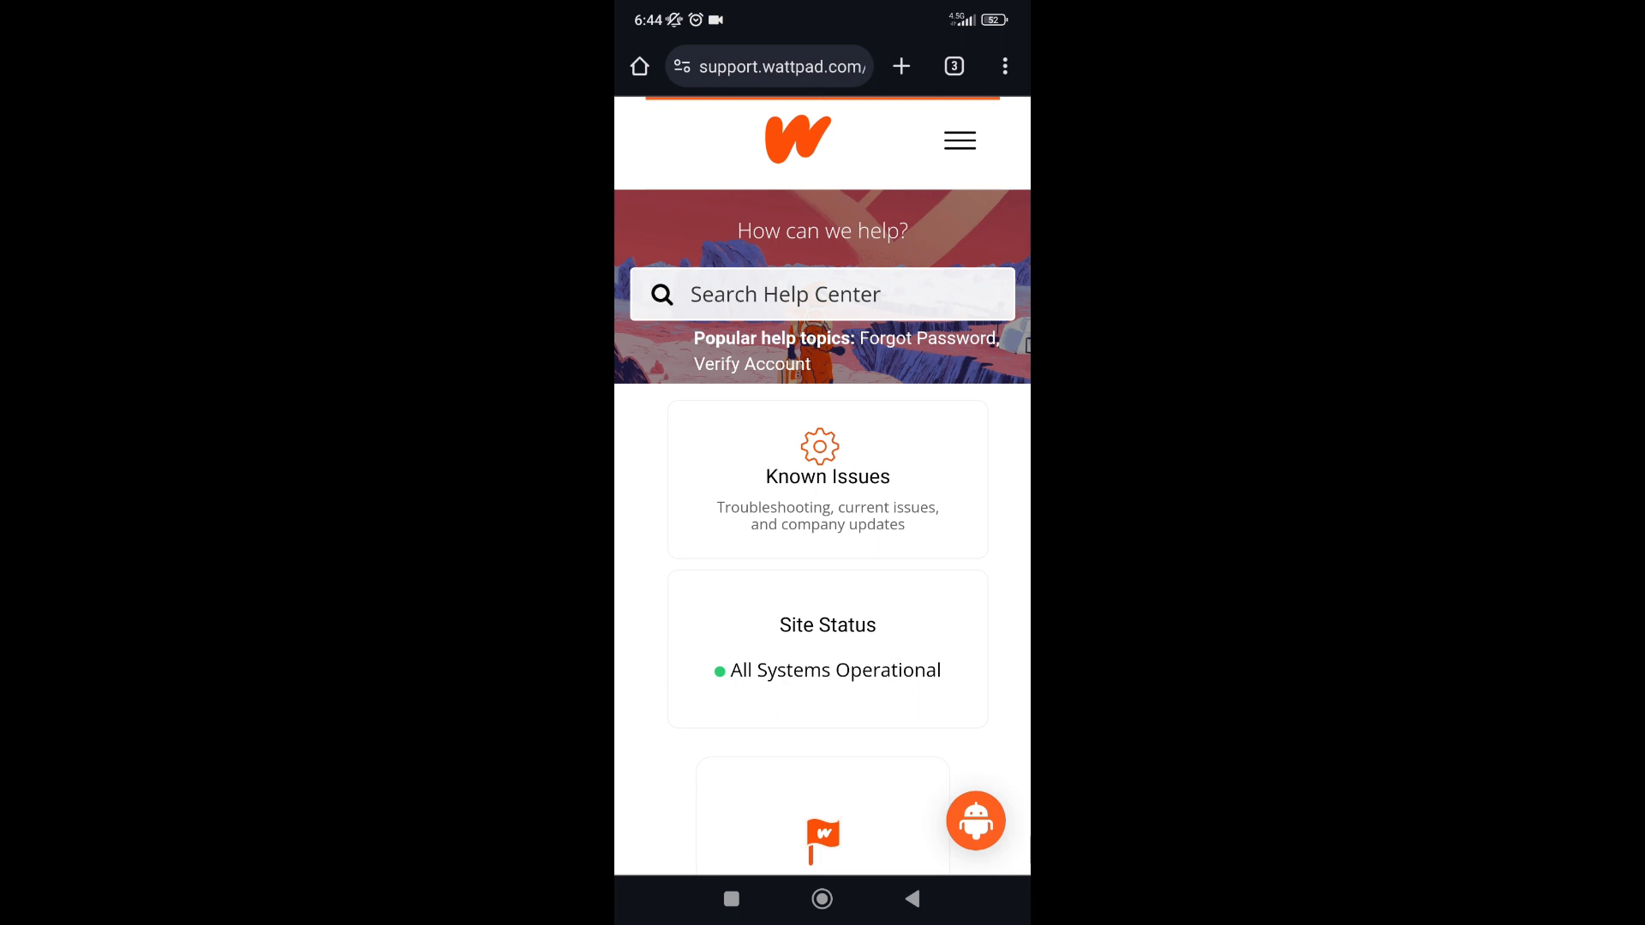
- Open Virtual Helper via the orange robot chat bubble on the Help Center page
click(976, 821)
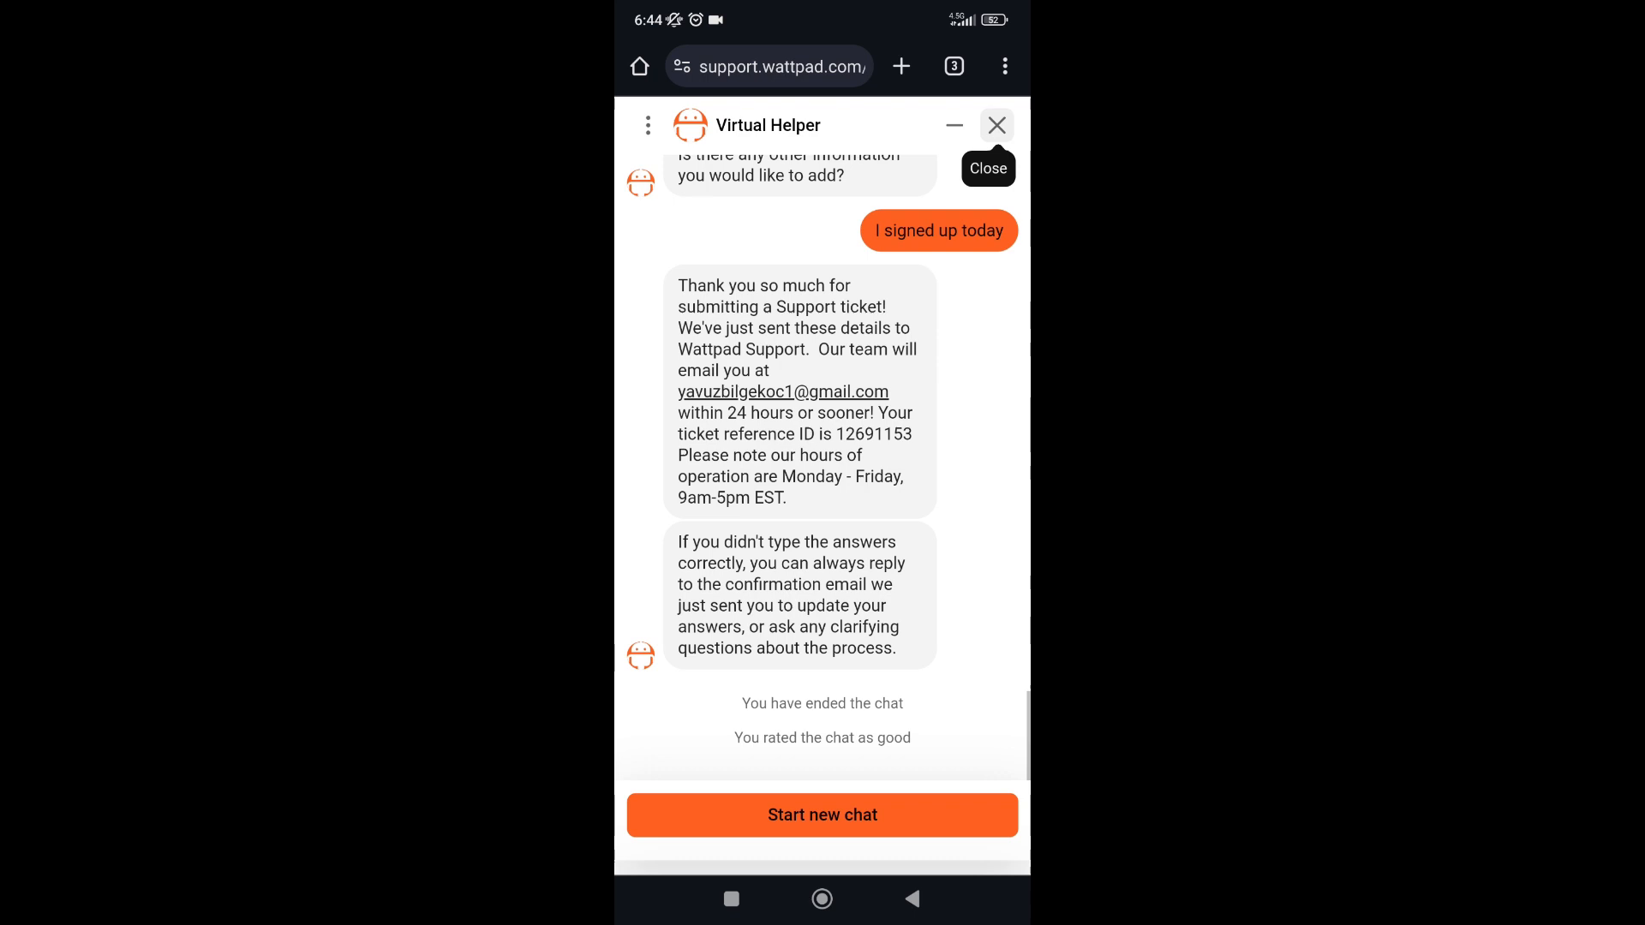
mouse_move(995, 125)
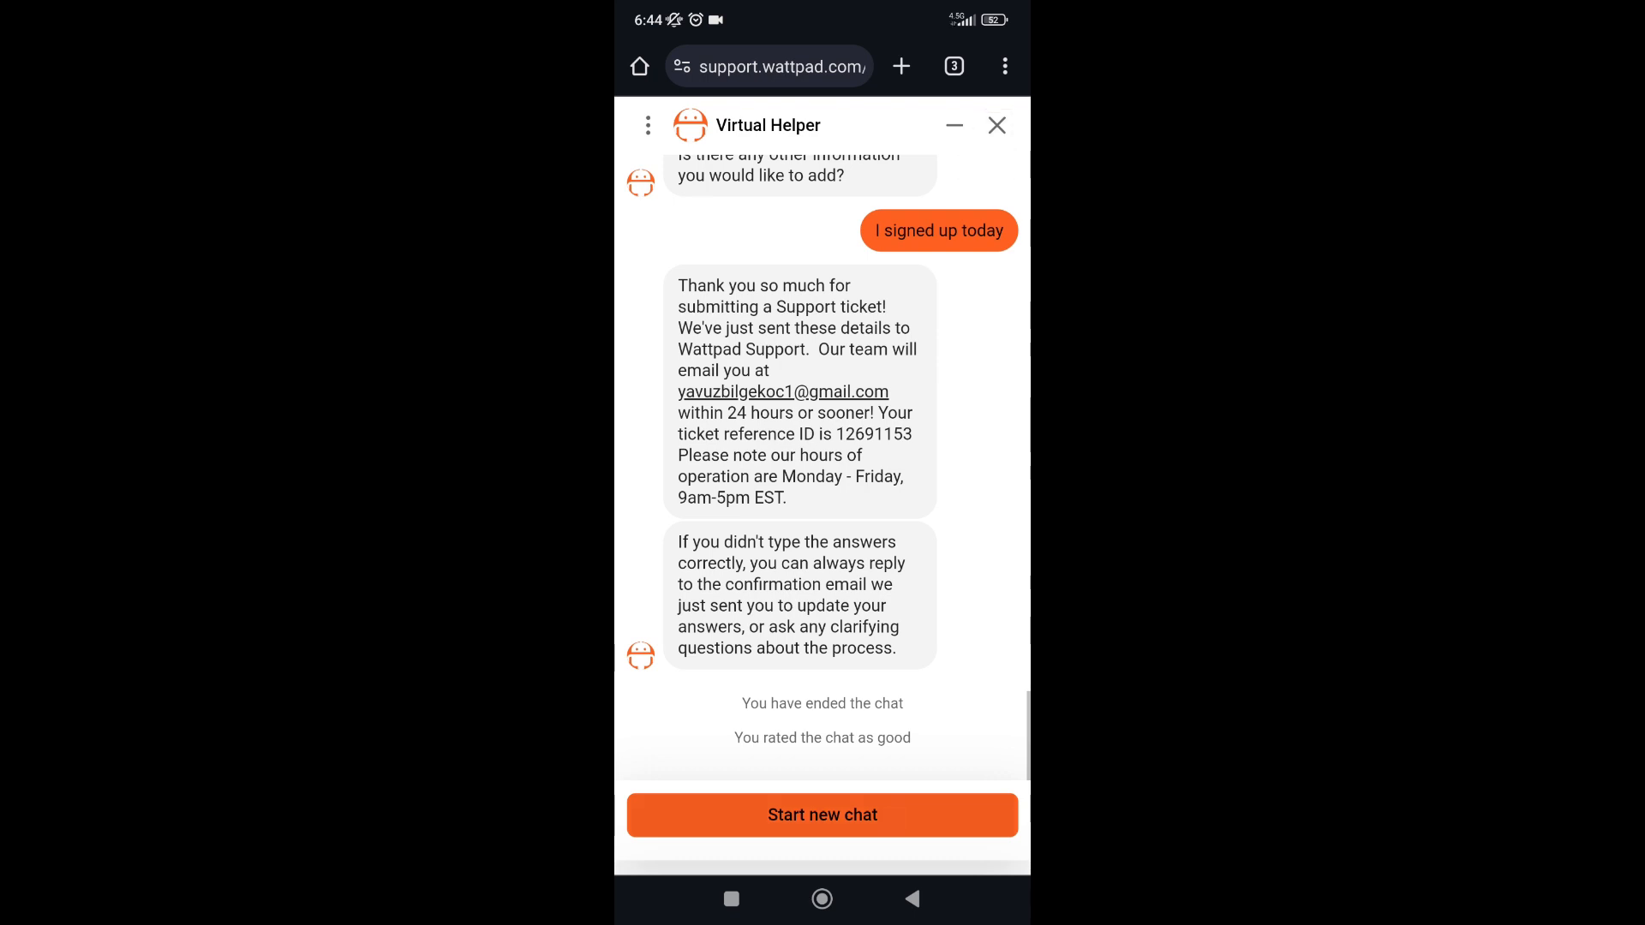
- Start a new Virtual Helper chat from the ended conversation
click(821, 815)
text(I've lost contact to)
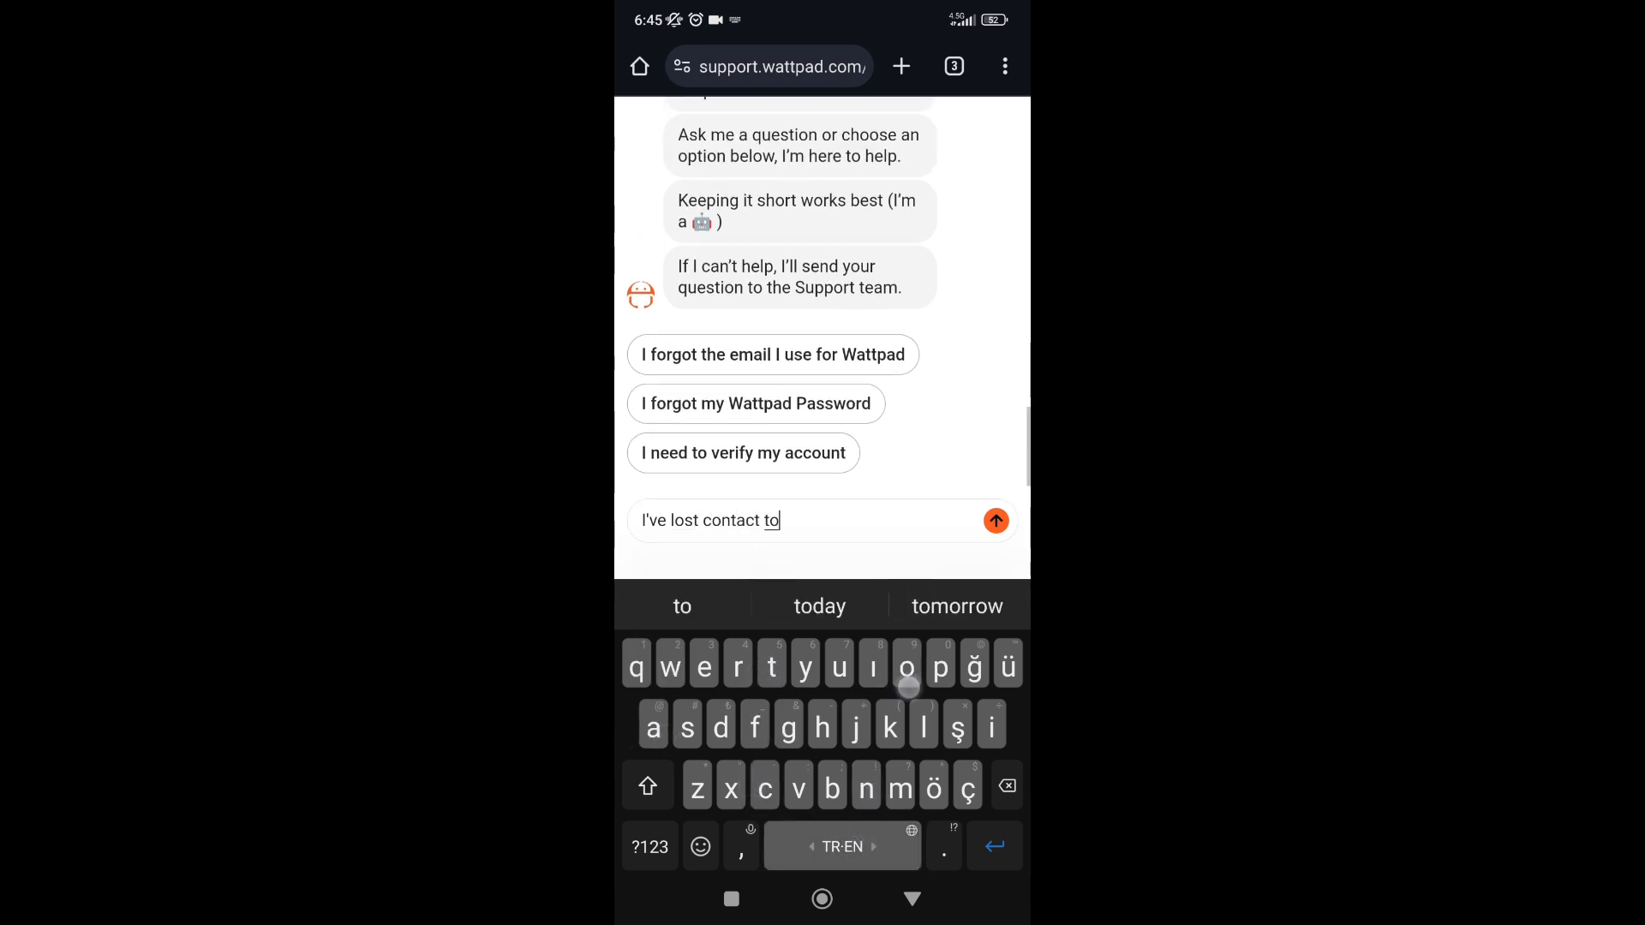
- Send 'I've lost contact to my email and password' to the helper
text(my)
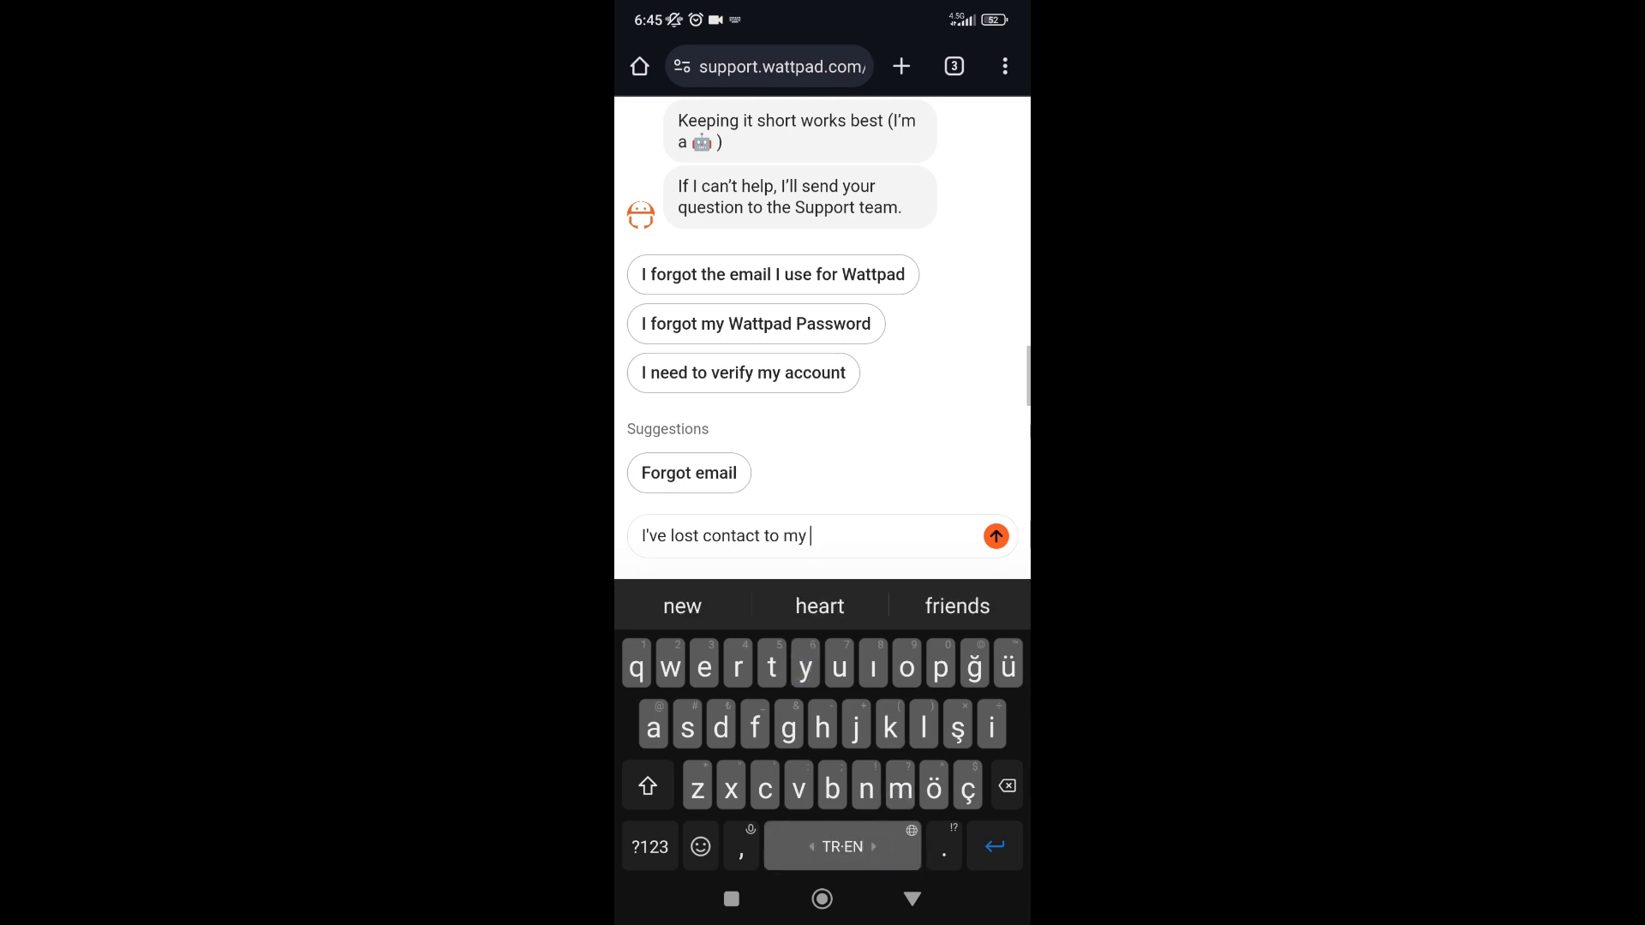
text(email and password)
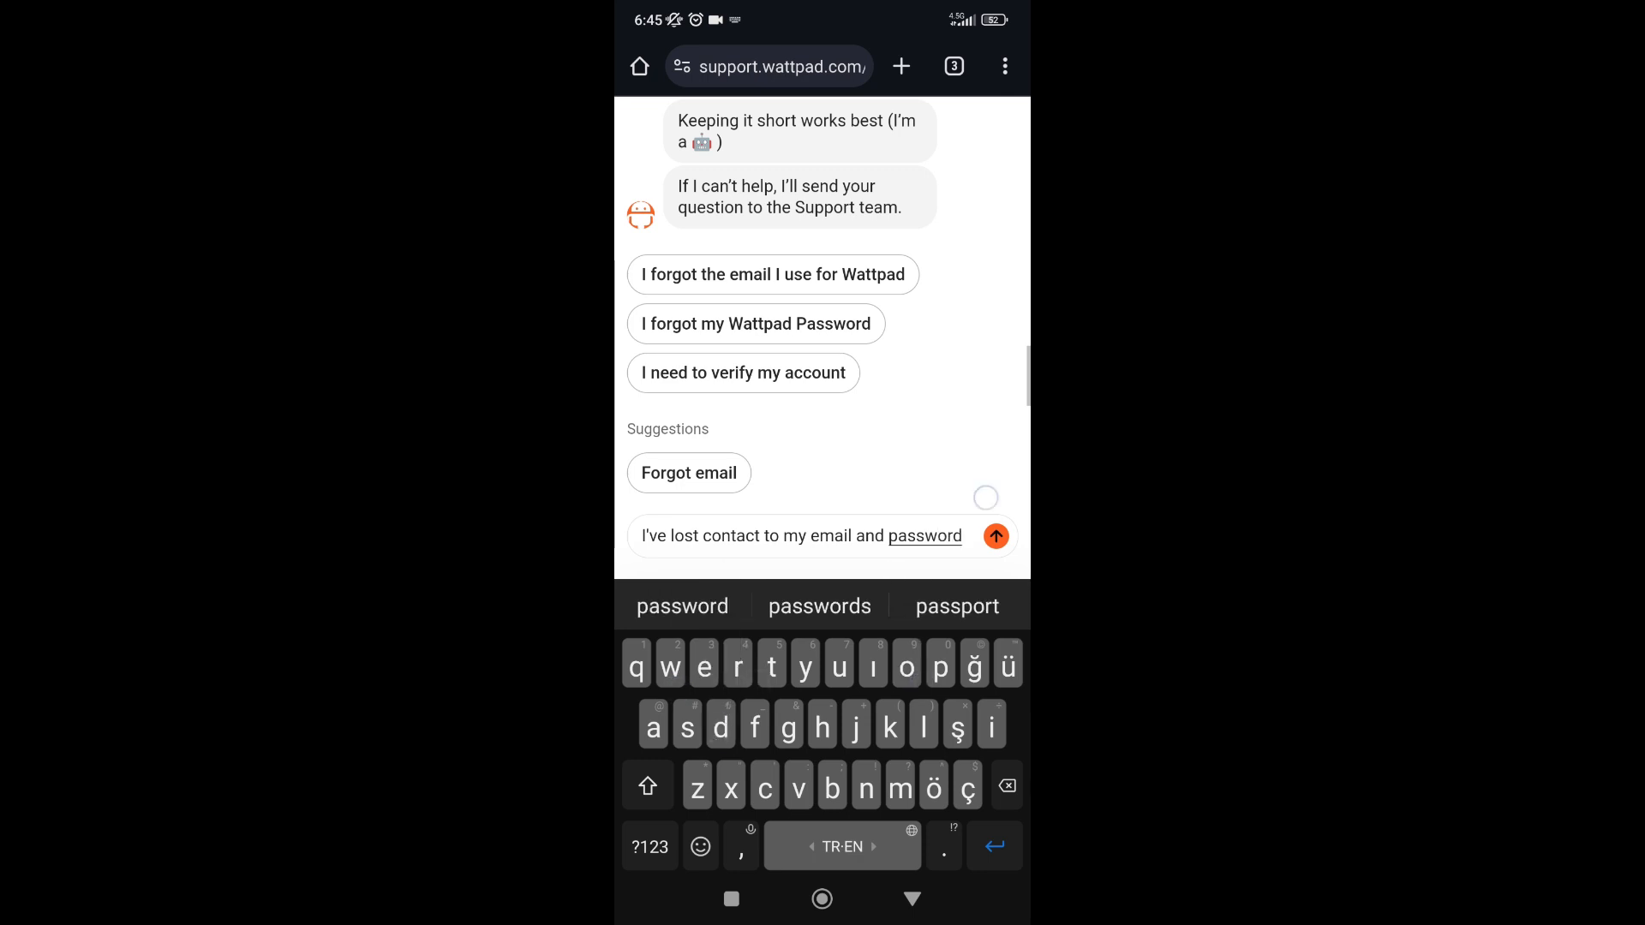
click(995, 536)
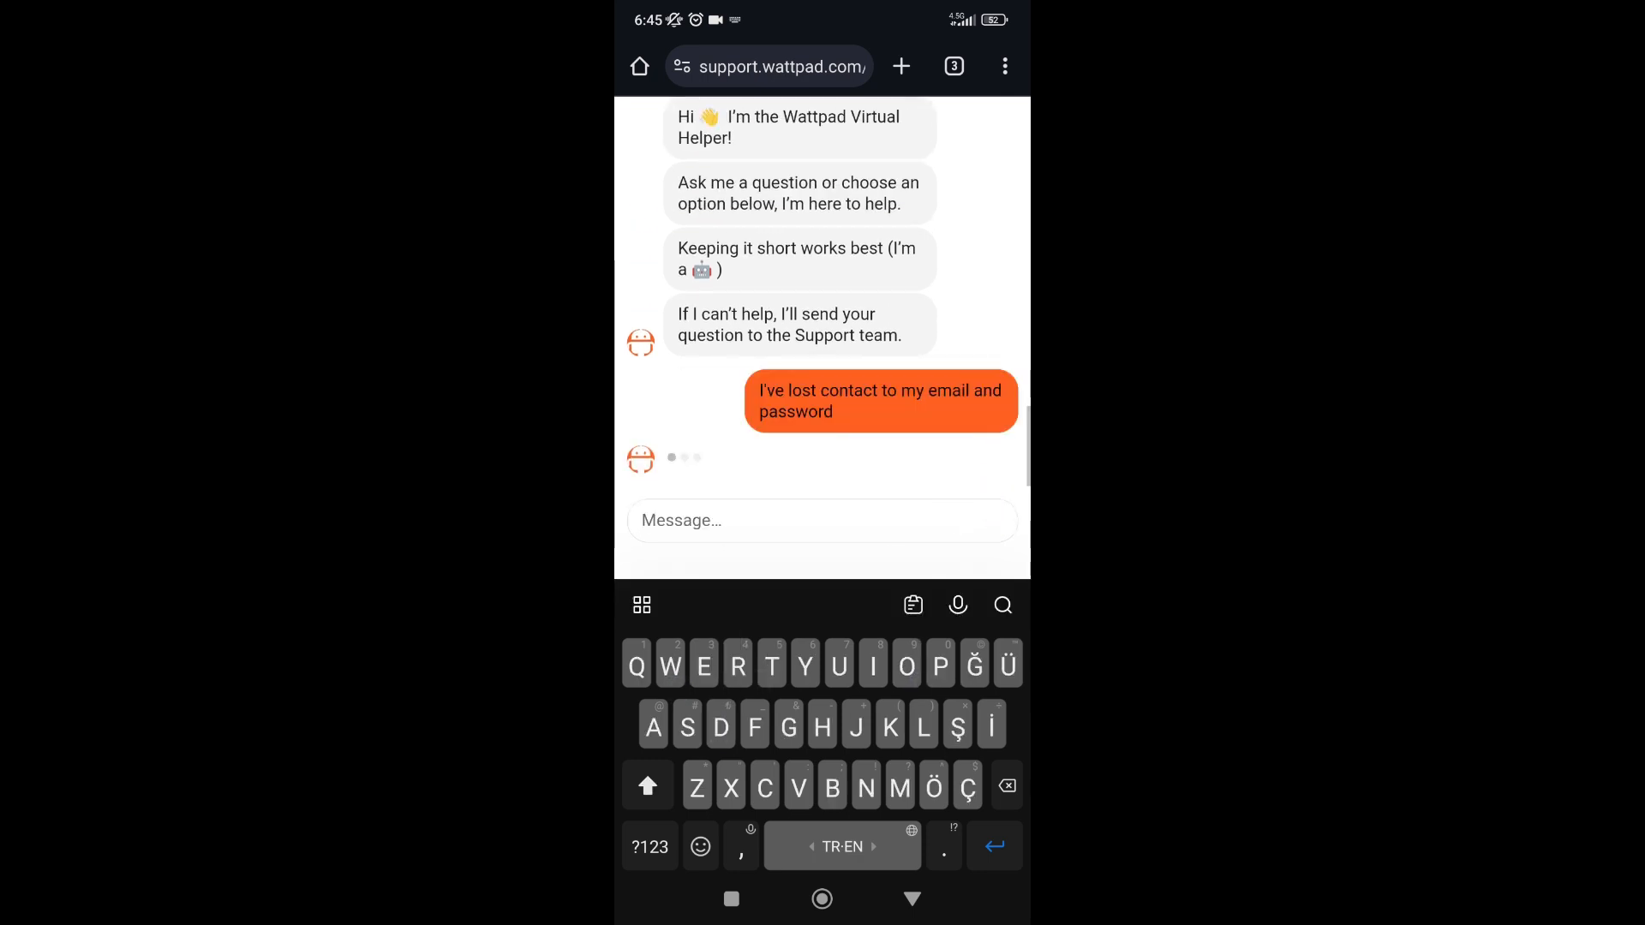
scroll(up, 3)
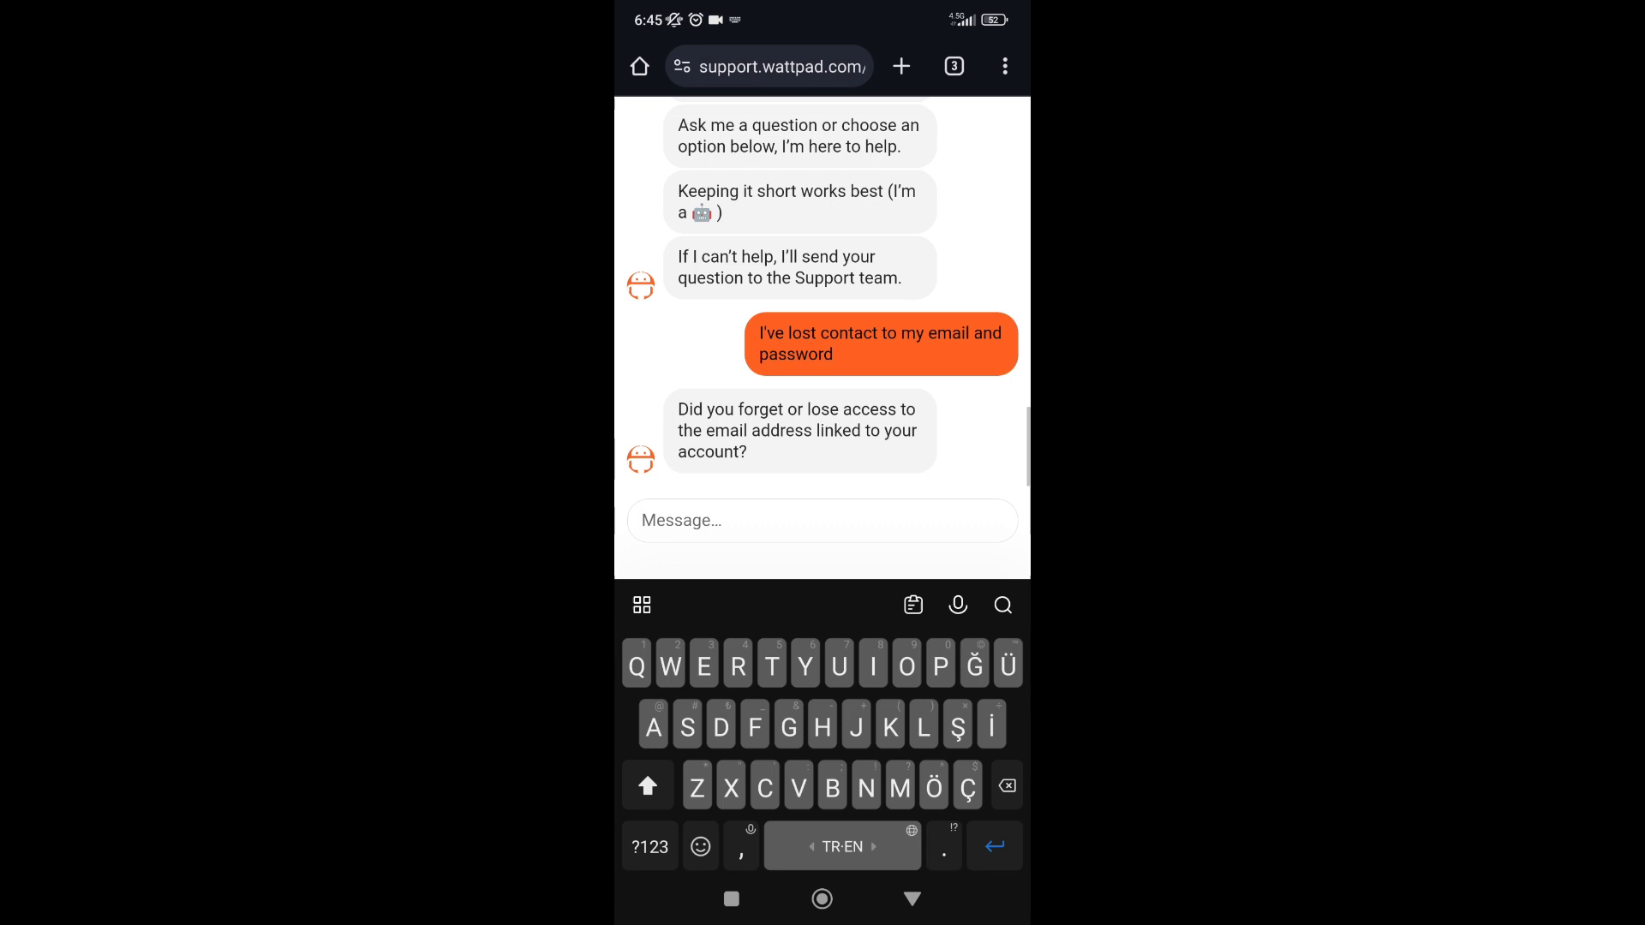